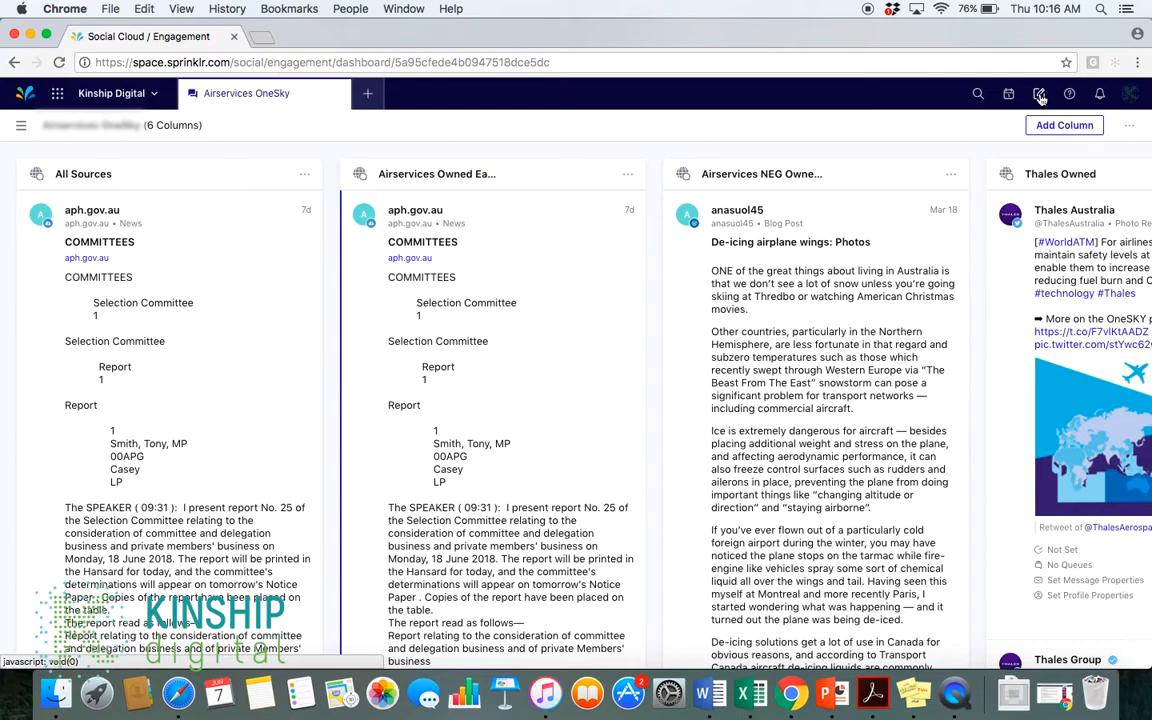
- Start a new post from the toolbar's Create Post (pencil) icon
left_click(1042, 92)
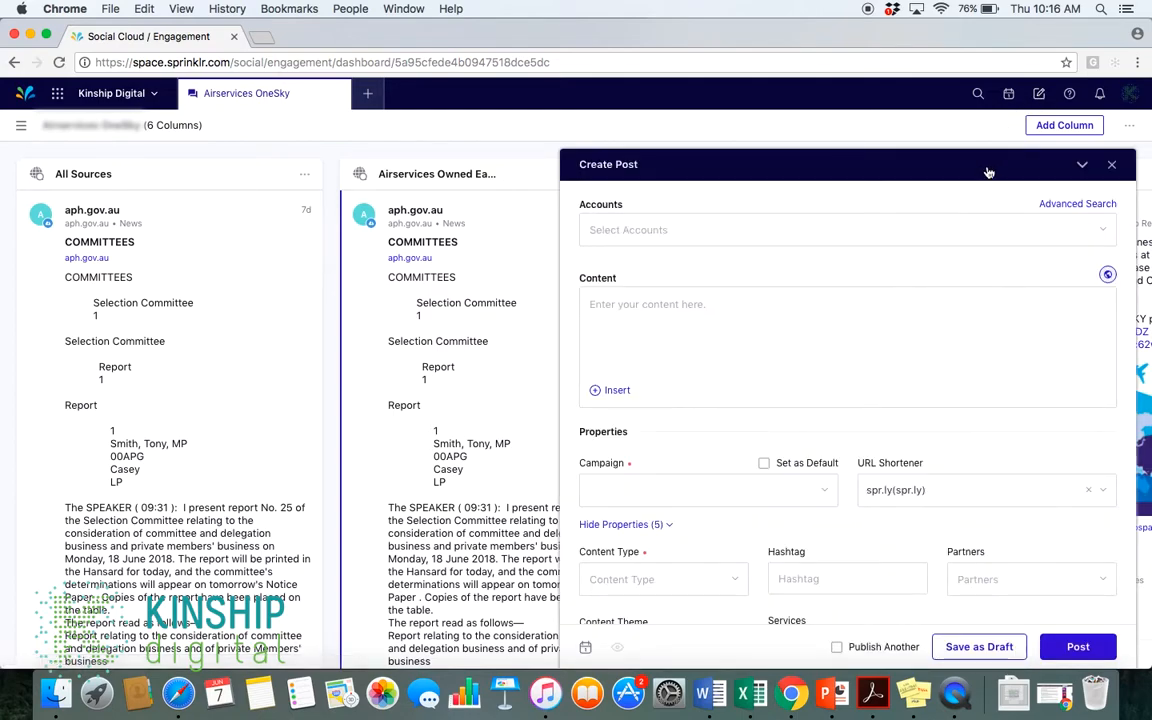
- Search accounts for 'facebook' and choose the KINSHIP digital Facebook Page
left_click(1112, 164)
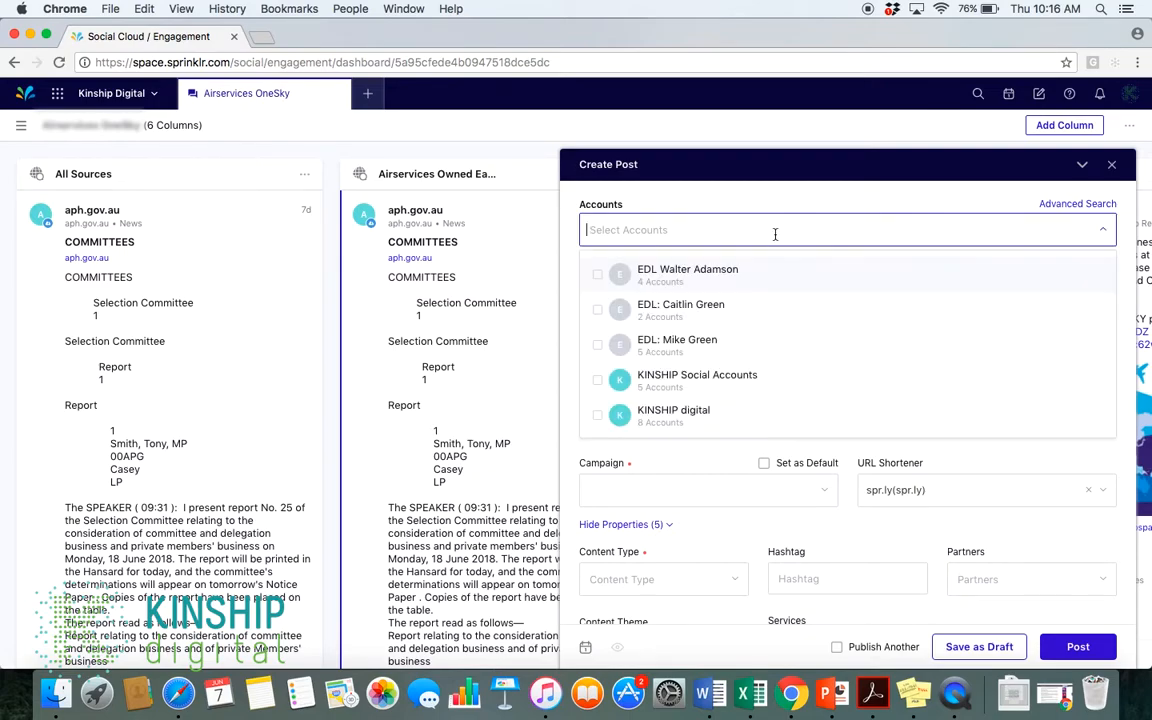
type("facebook")
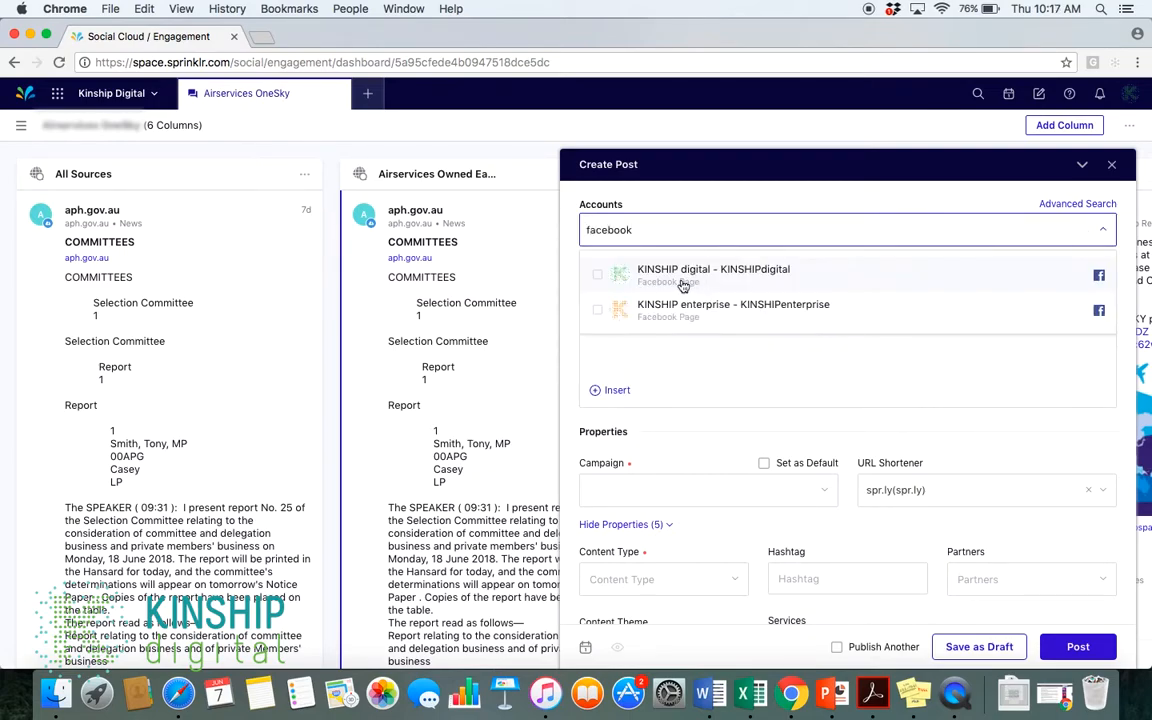
left_click(708, 276)
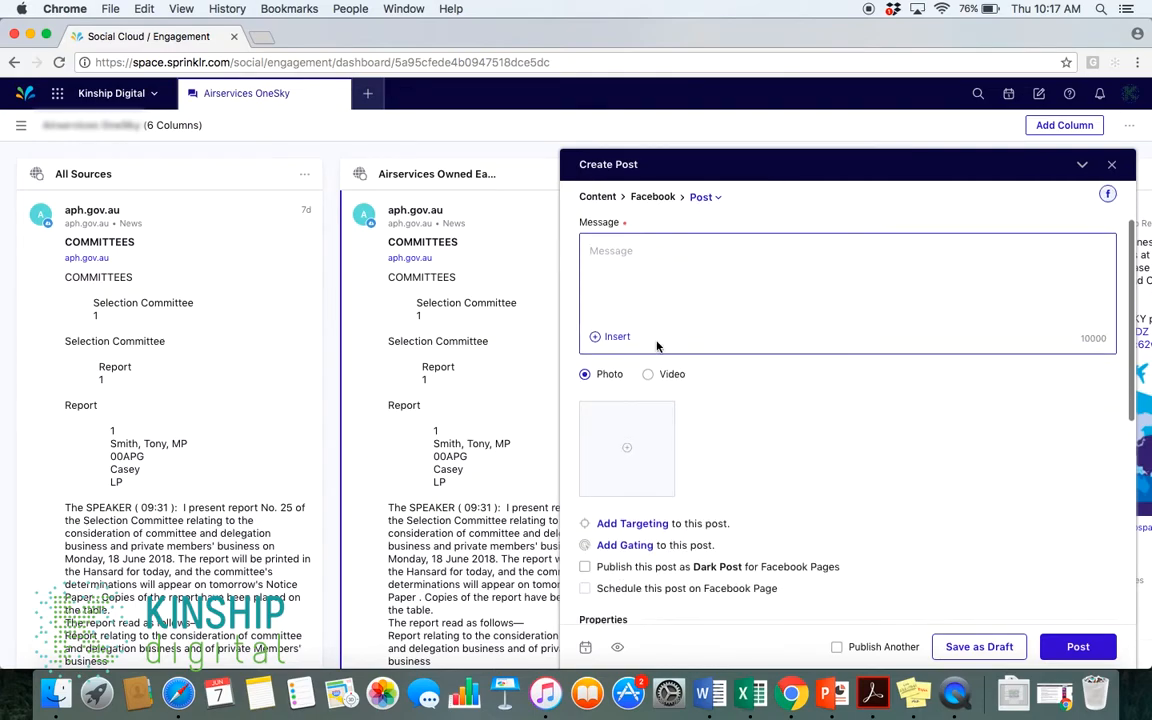
mouse_move(648, 438)
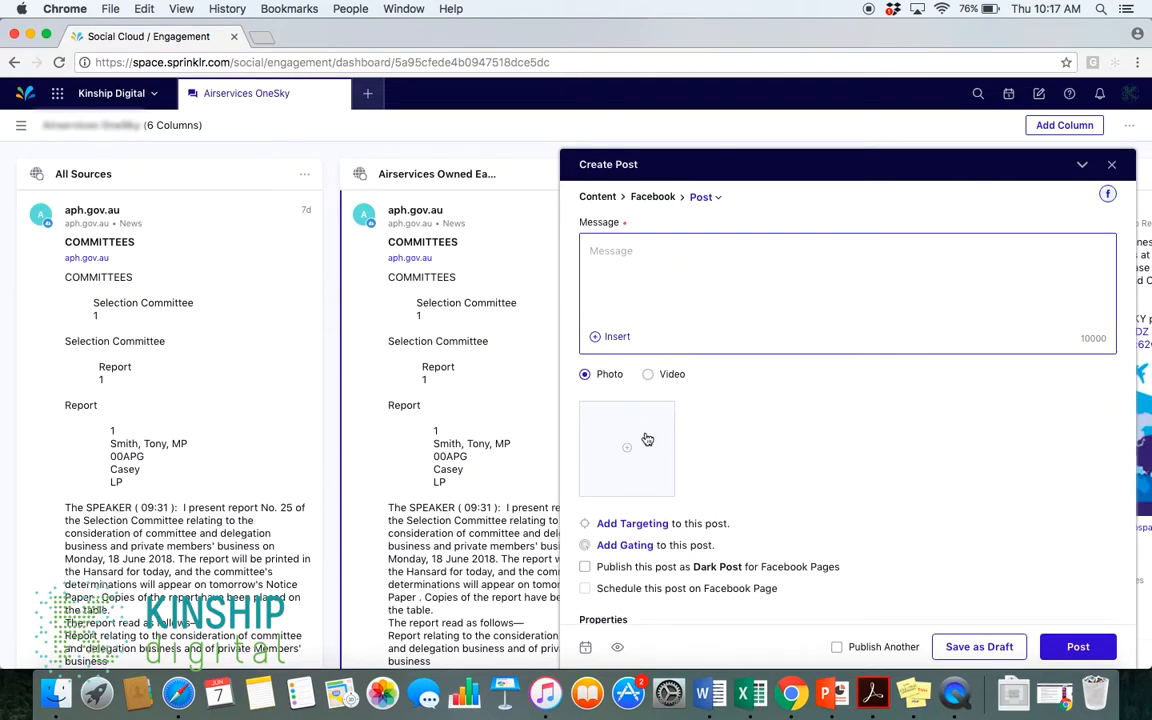
mouse_move(638, 438)
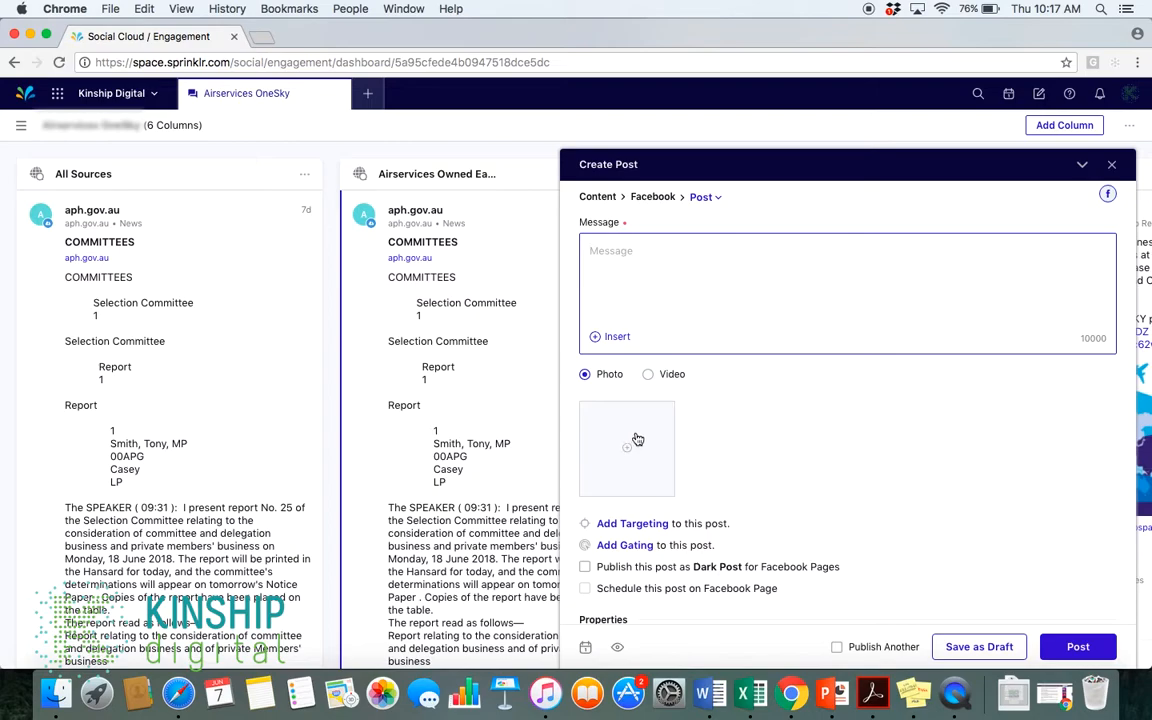
- Attach loboblog.jpg, entertainment-entities.jpg and 3socialcampaigns.jpg from Add from SAM
left_click(628, 448)
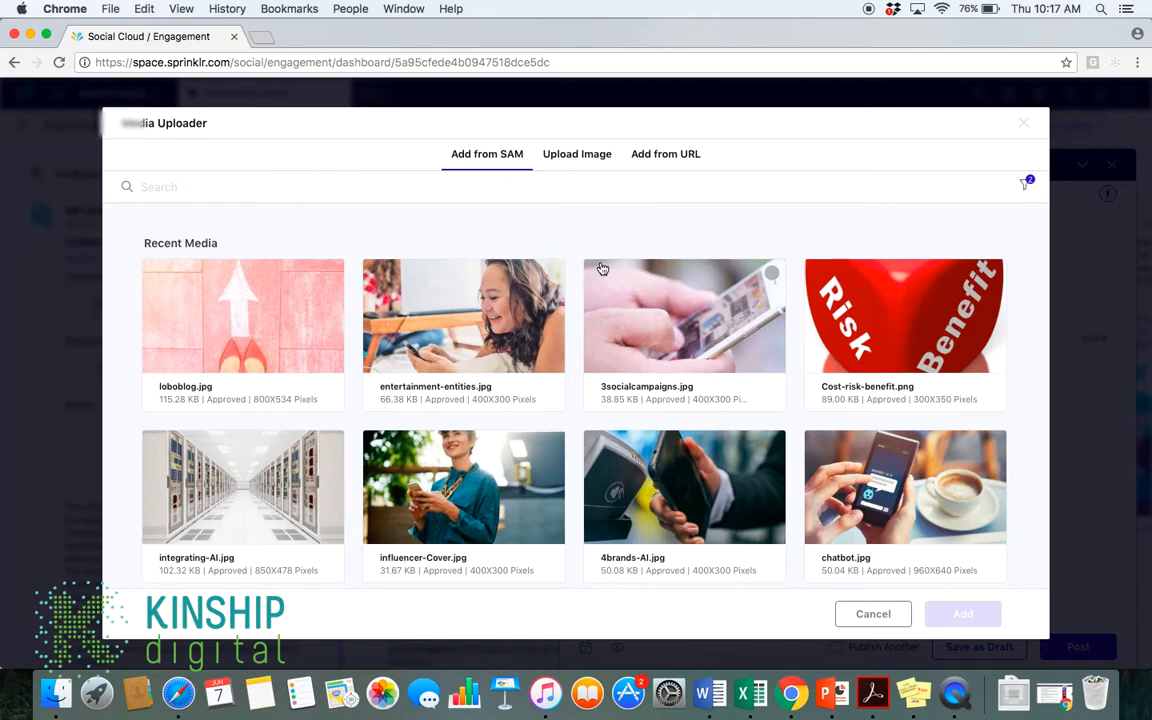
mouse_move(548, 236)
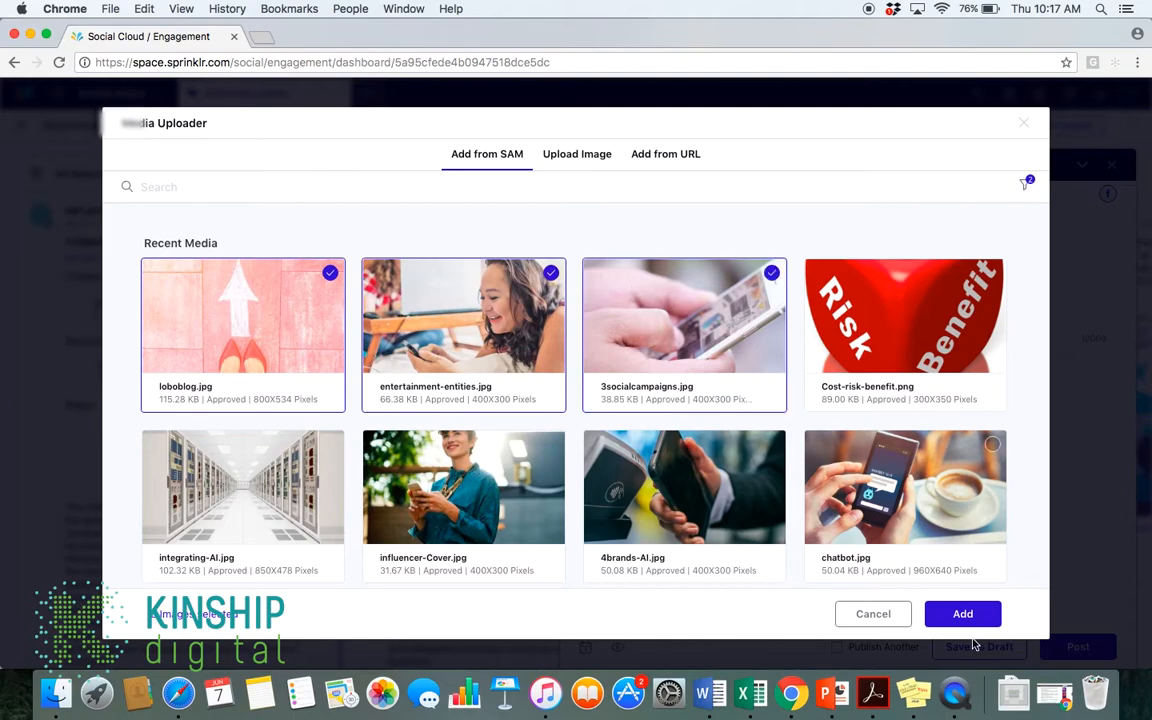
left_click(962, 612)
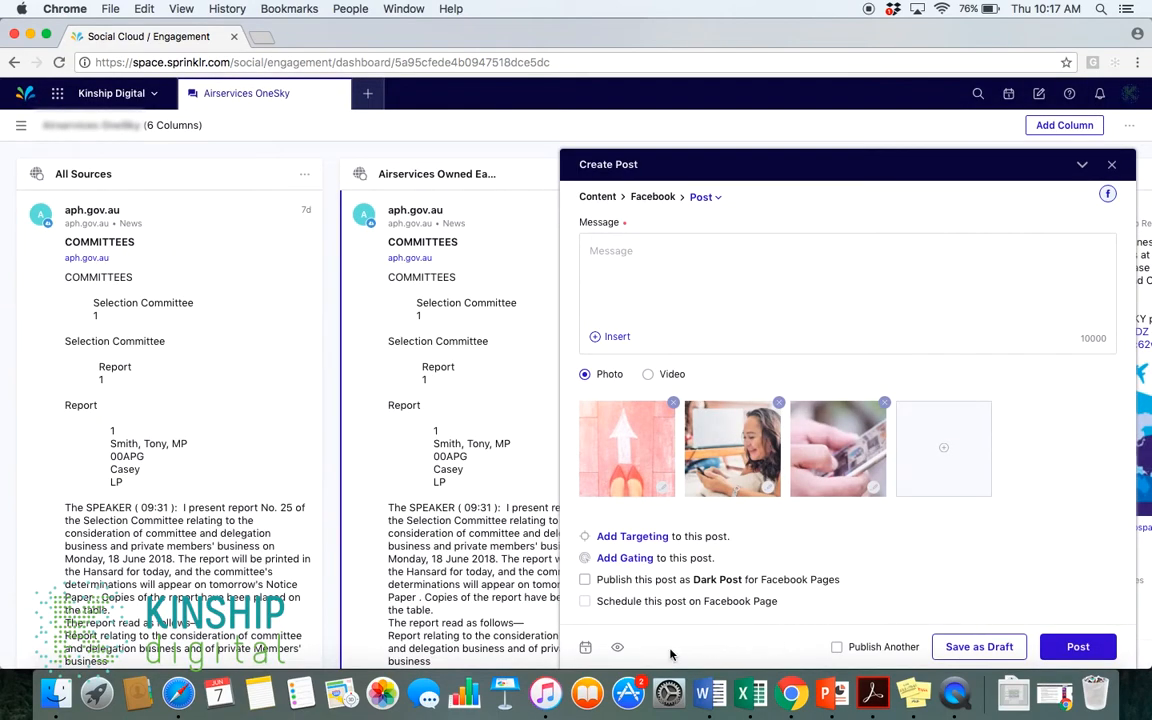
mouse_move(648, 648)
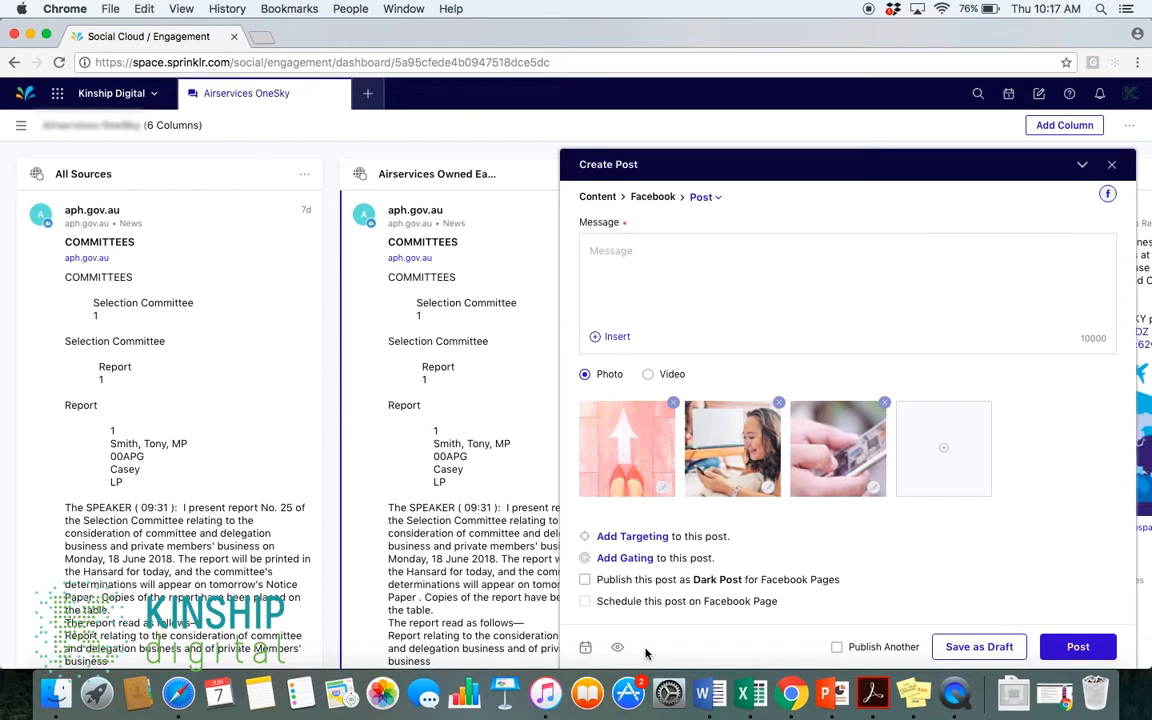
mouse_move(620, 648)
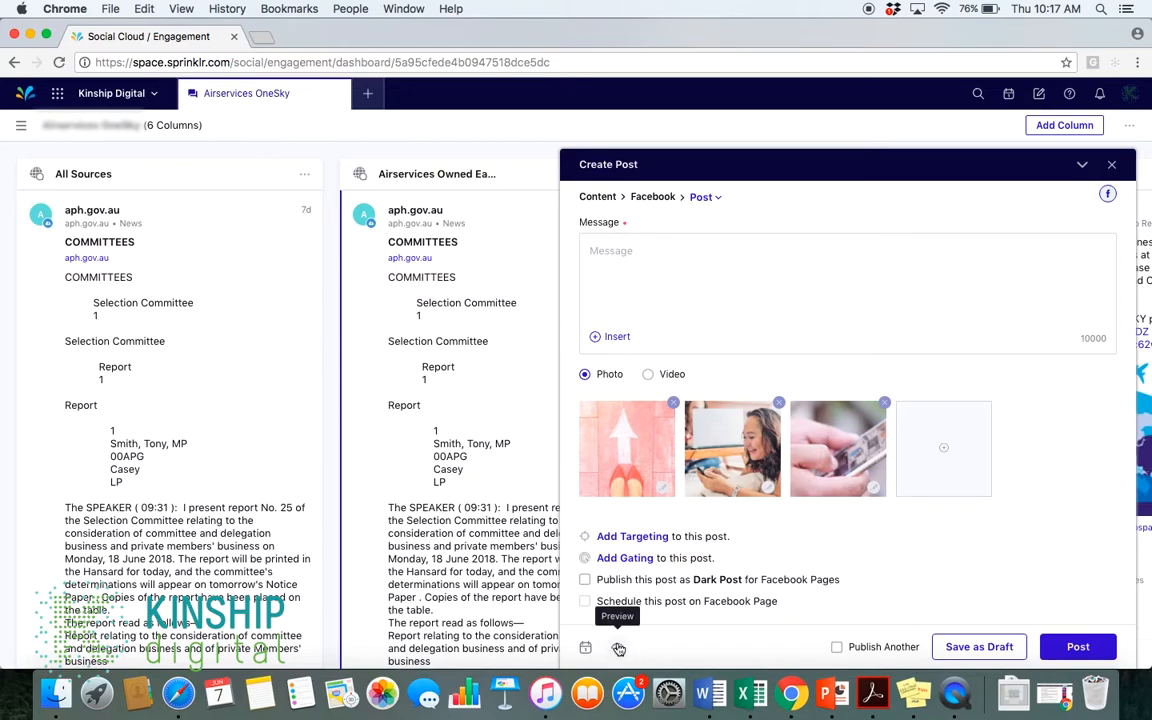